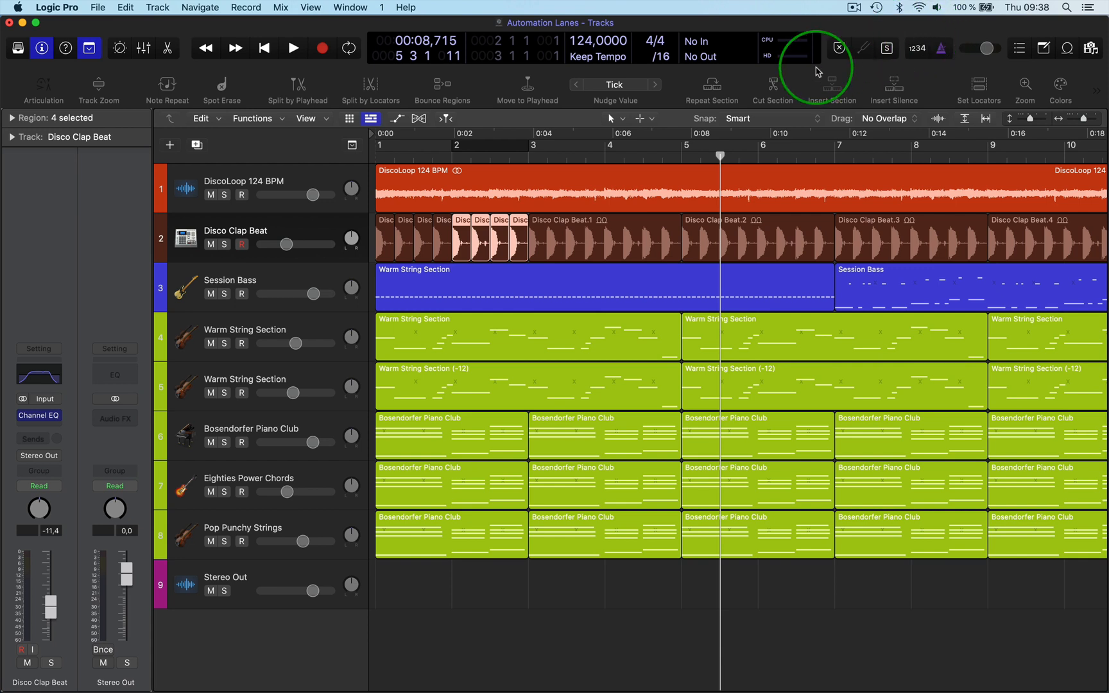
mouse_move(699, 152)
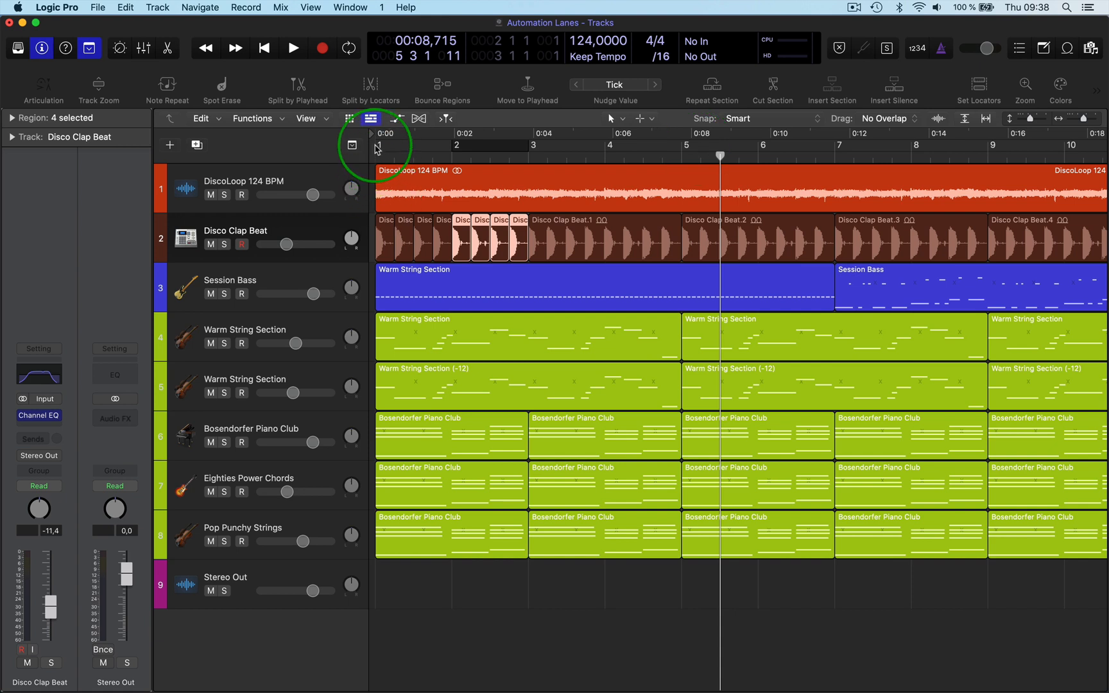
Set the cycle locators in the ruler to span bar 1 to bar 2.
left_click_drag(375, 146, 456, 146)
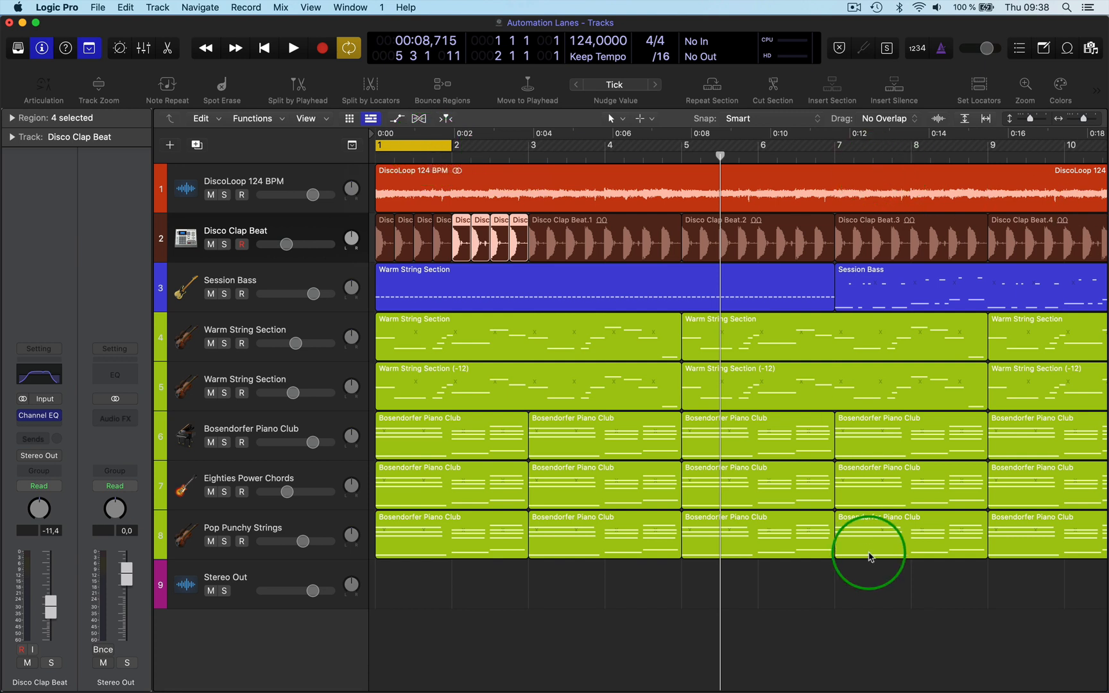
mouse_move(699, 288)
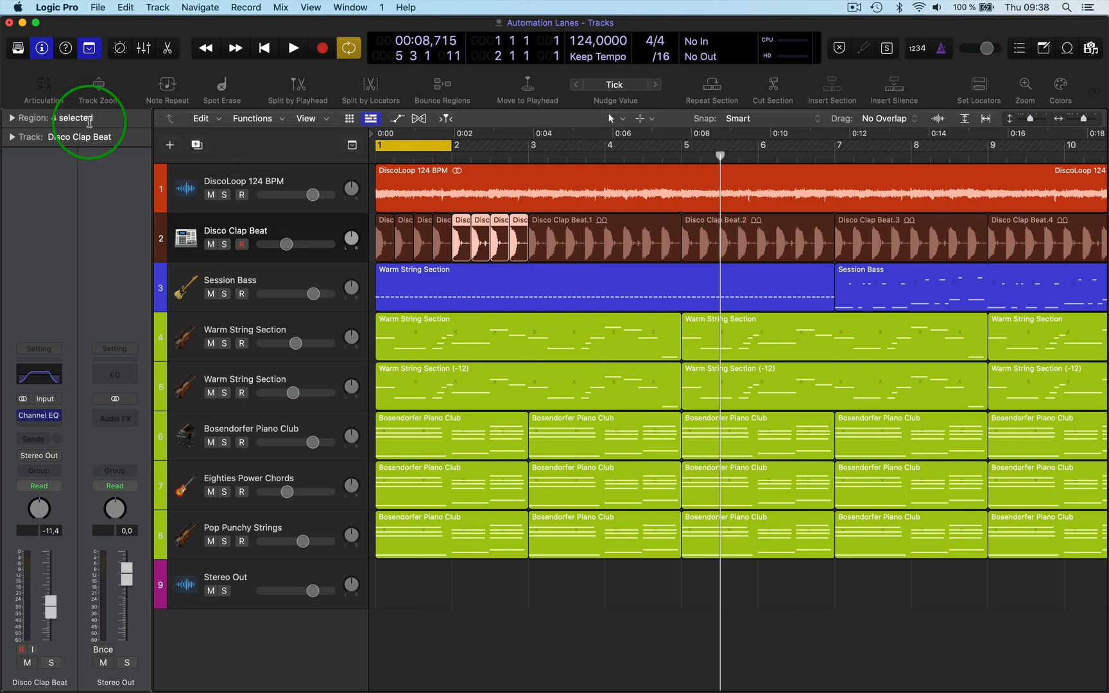
Enable Quick Help, then insert silence so all regions shift to begin at bar 2.
left_click(112, 47)
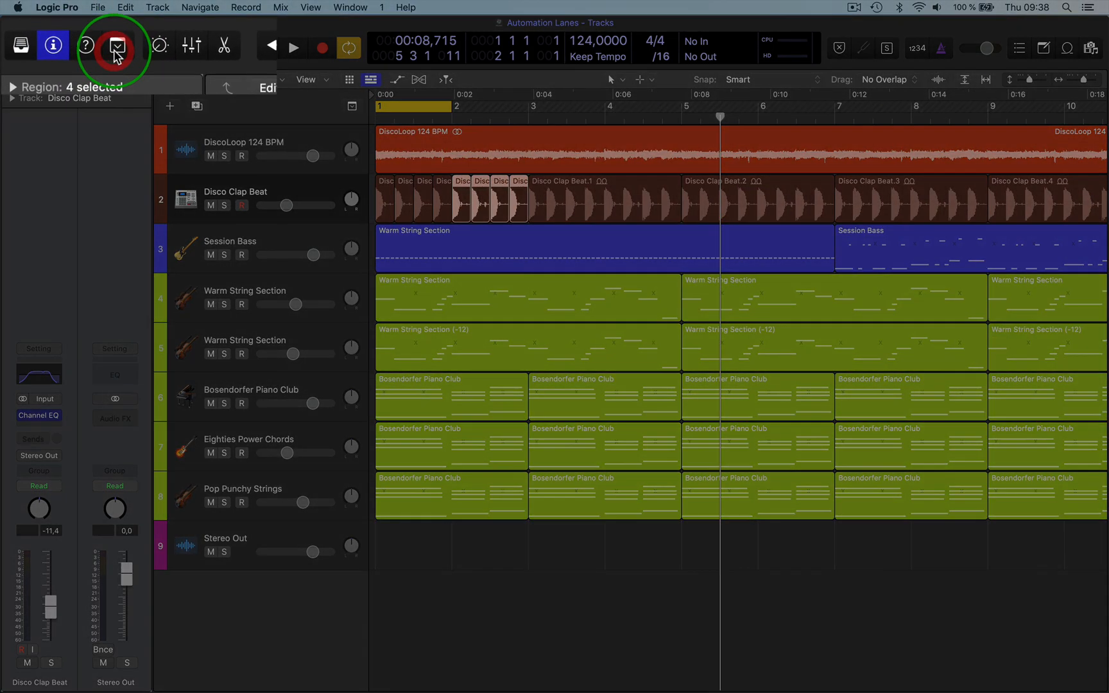
left_click(86, 44)
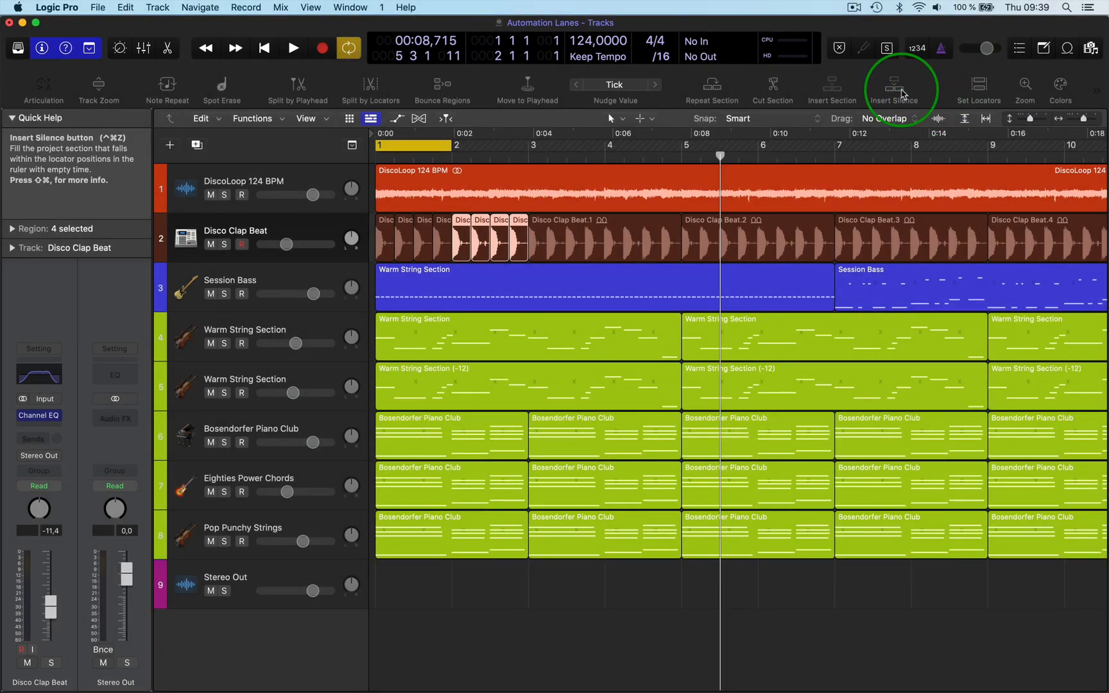
mouse_move(894, 86)
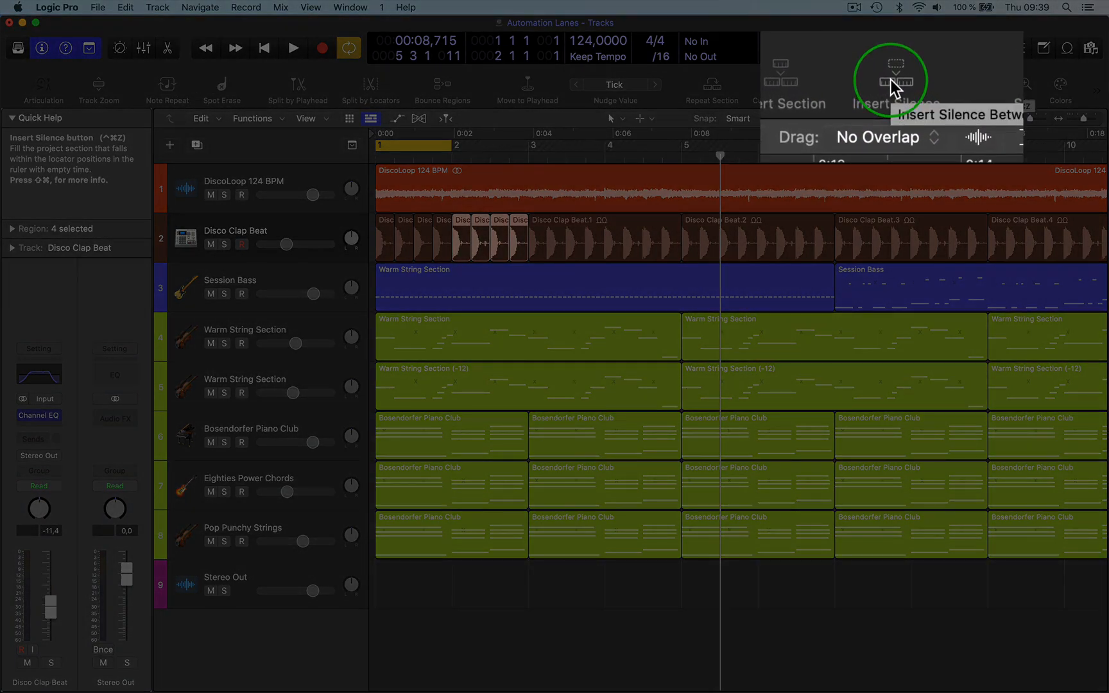
left_click(892, 80)
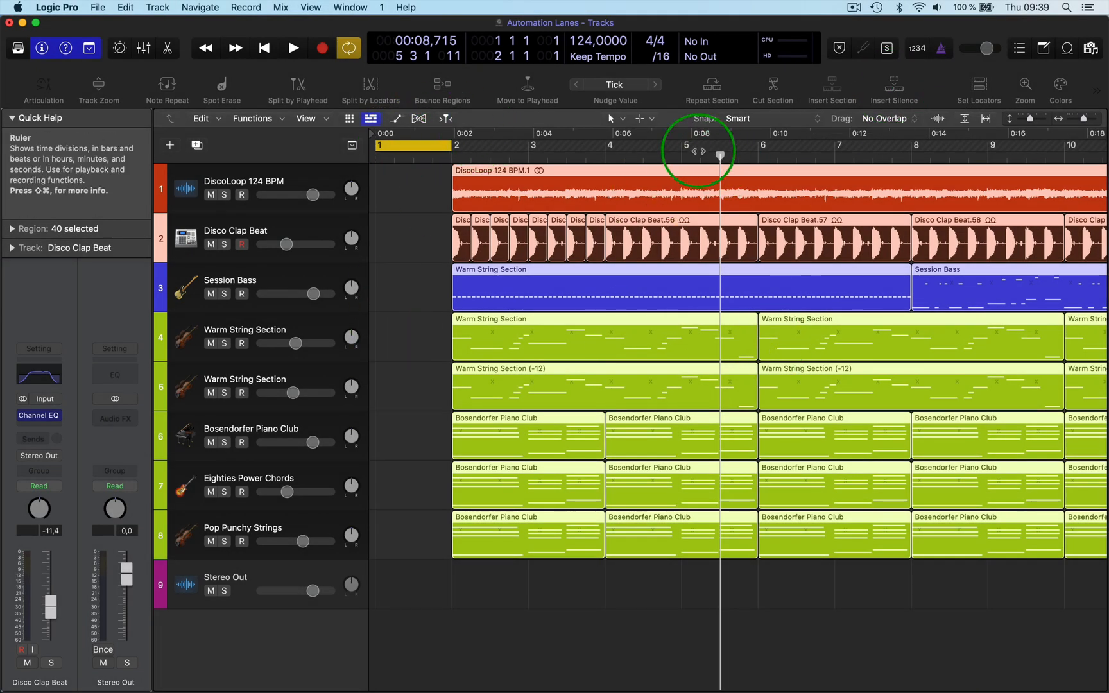
Set locators across bars 5–7 and insert silence, pushing later regions to bar 7.
left_click_drag(707, 148, 827, 148)
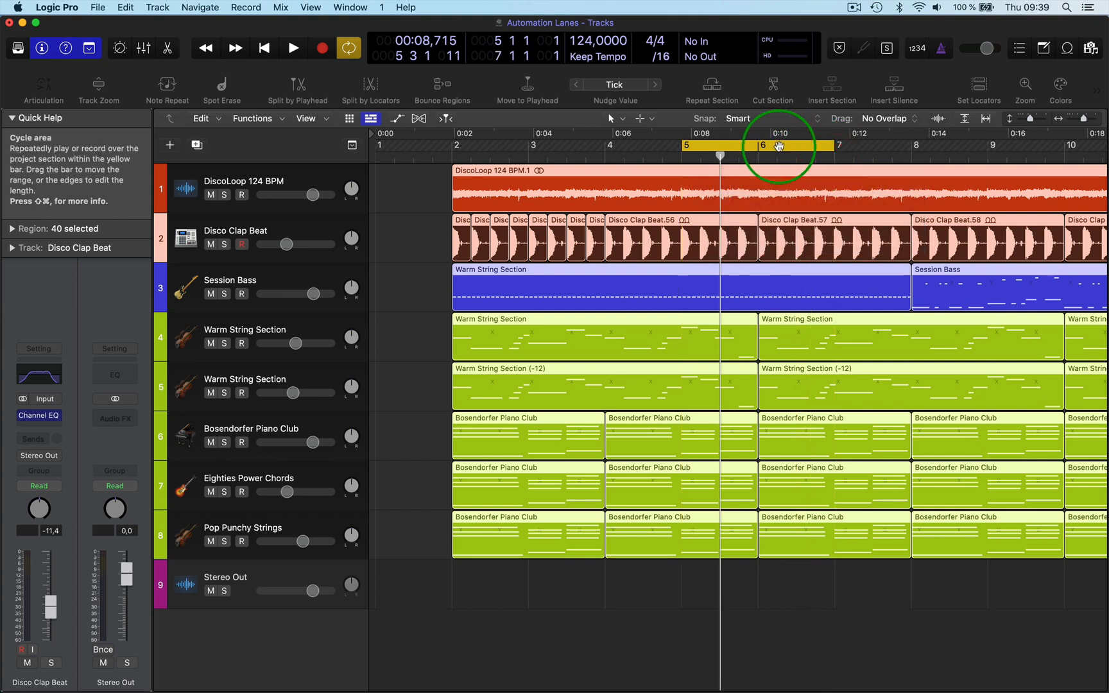
mouse_move(893, 83)
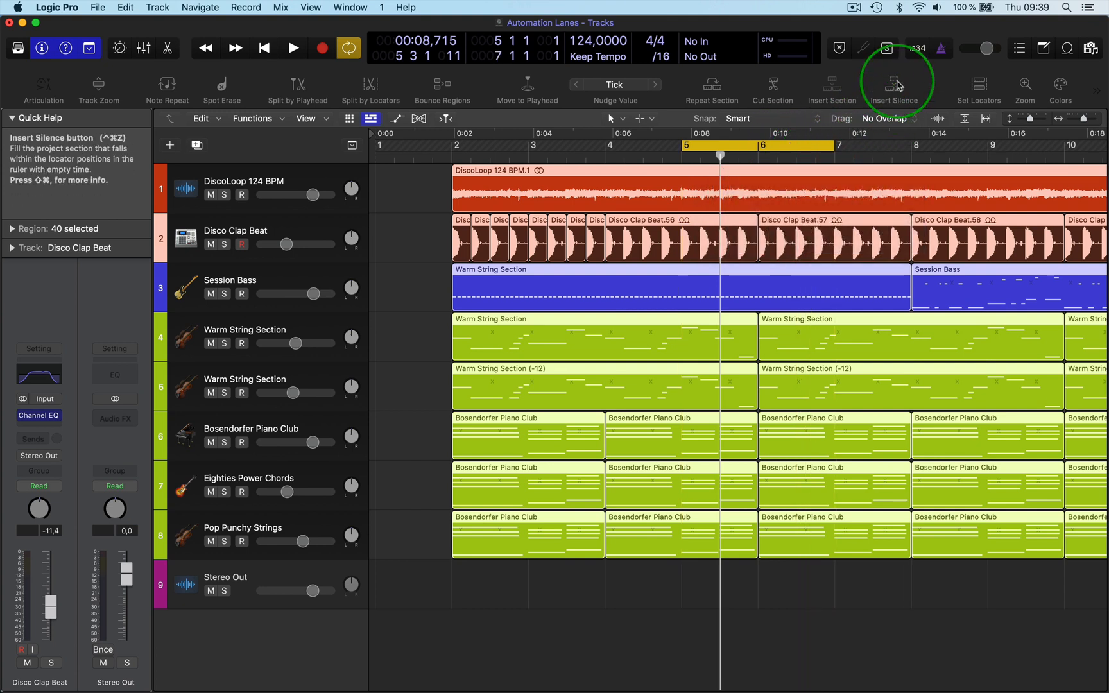
left_click(894, 84)
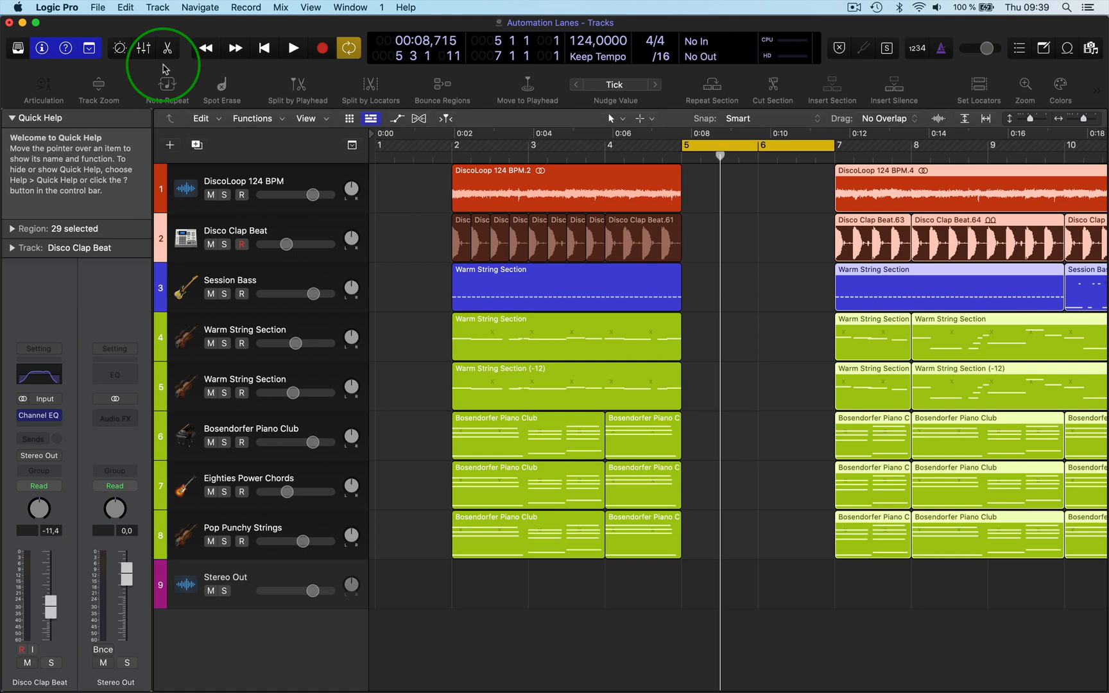
left_click(125, 7)
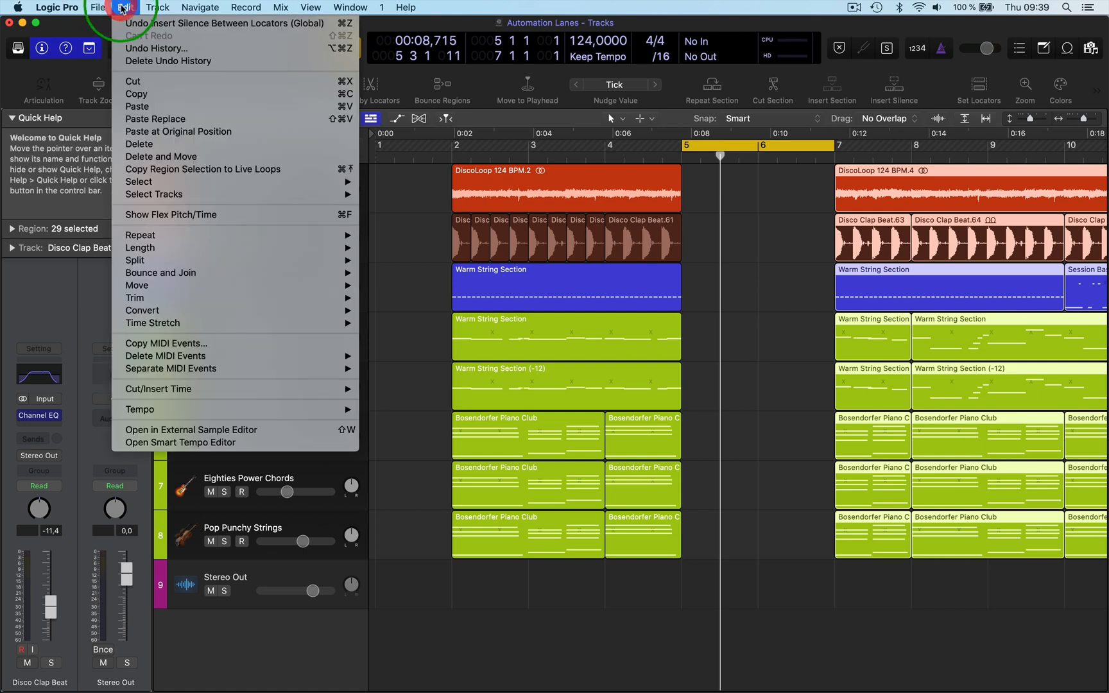
mouse_move(157, 389)
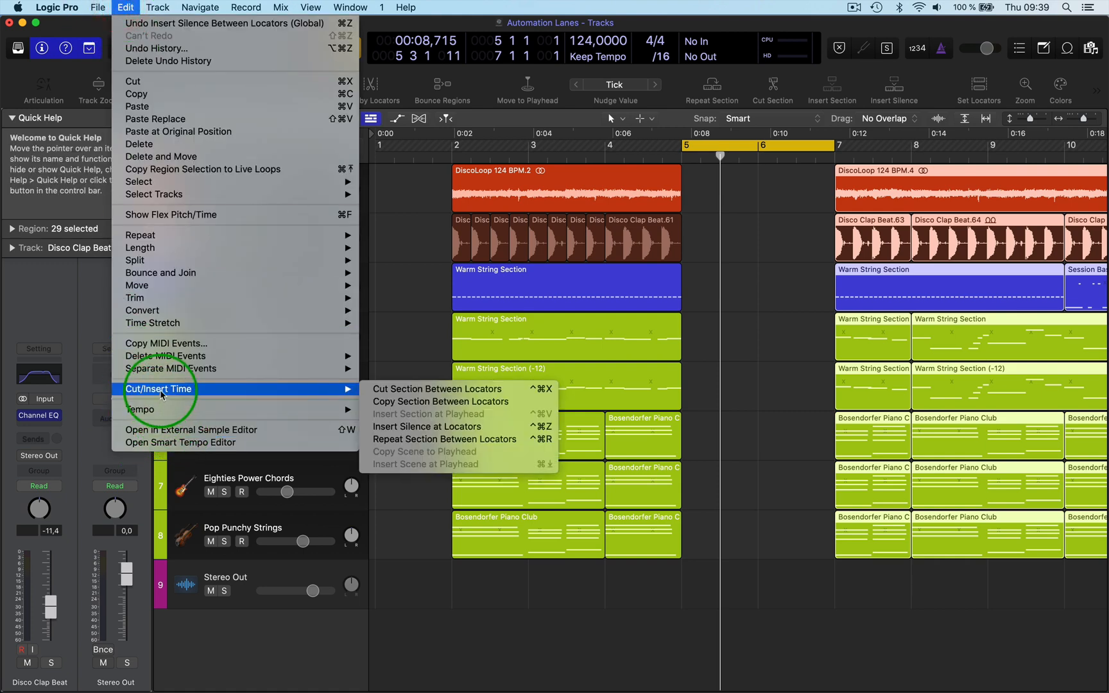
mouse_move(438, 427)
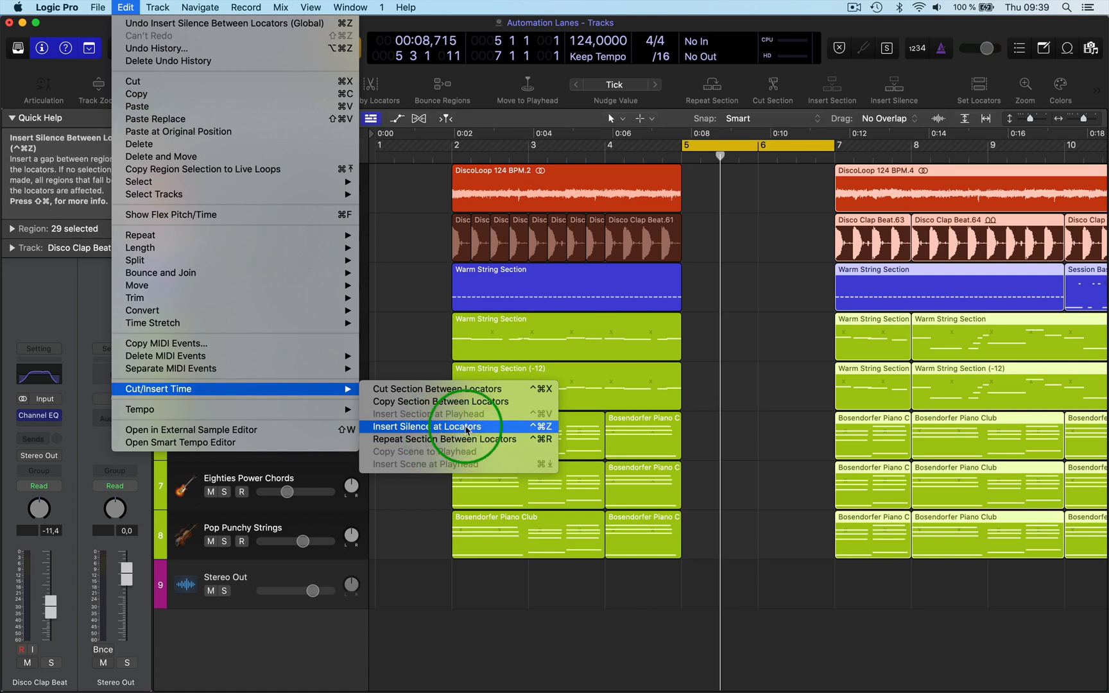
left_click(426, 426)
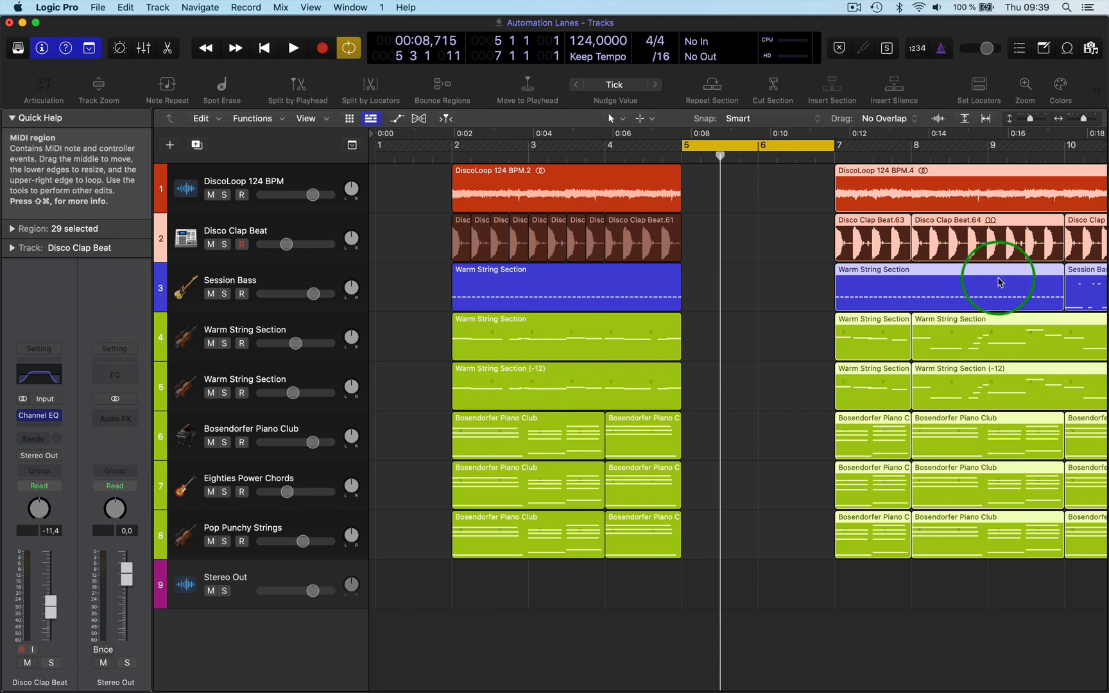
mouse_move(893, 87)
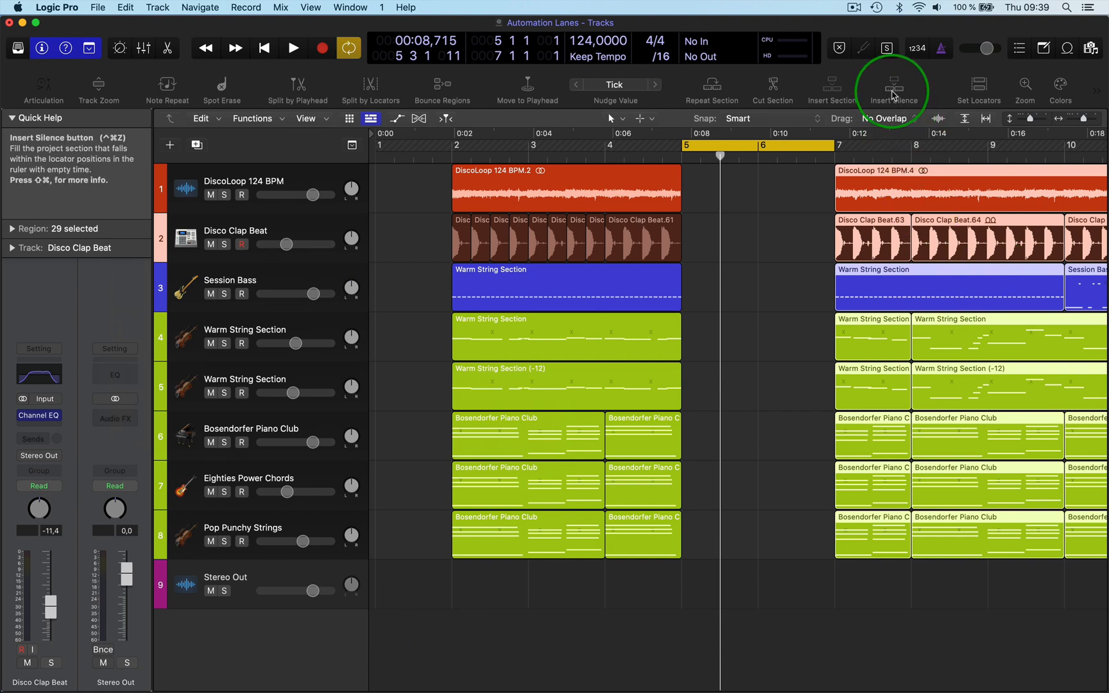
mouse_move(894, 87)
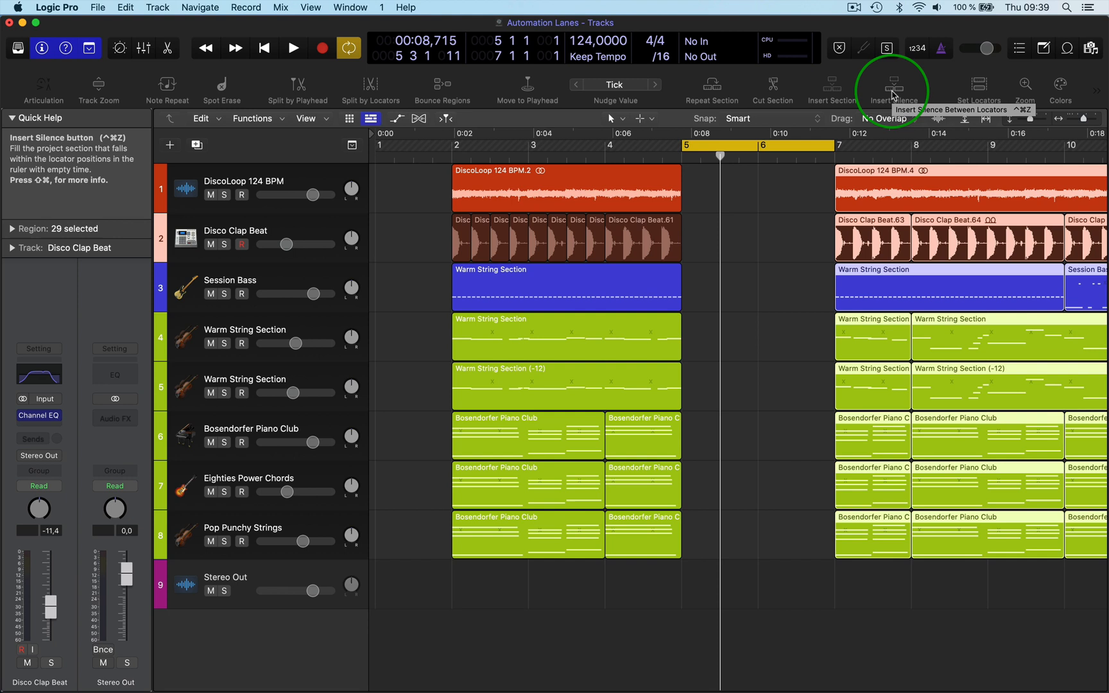
mouse_move(747, 333)
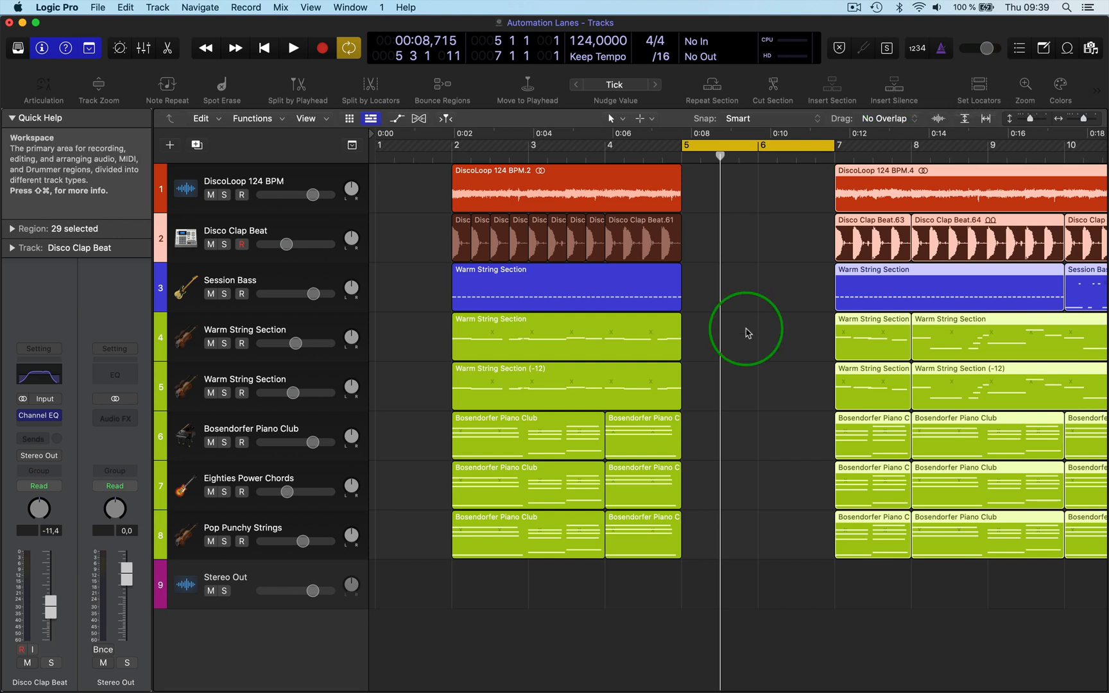